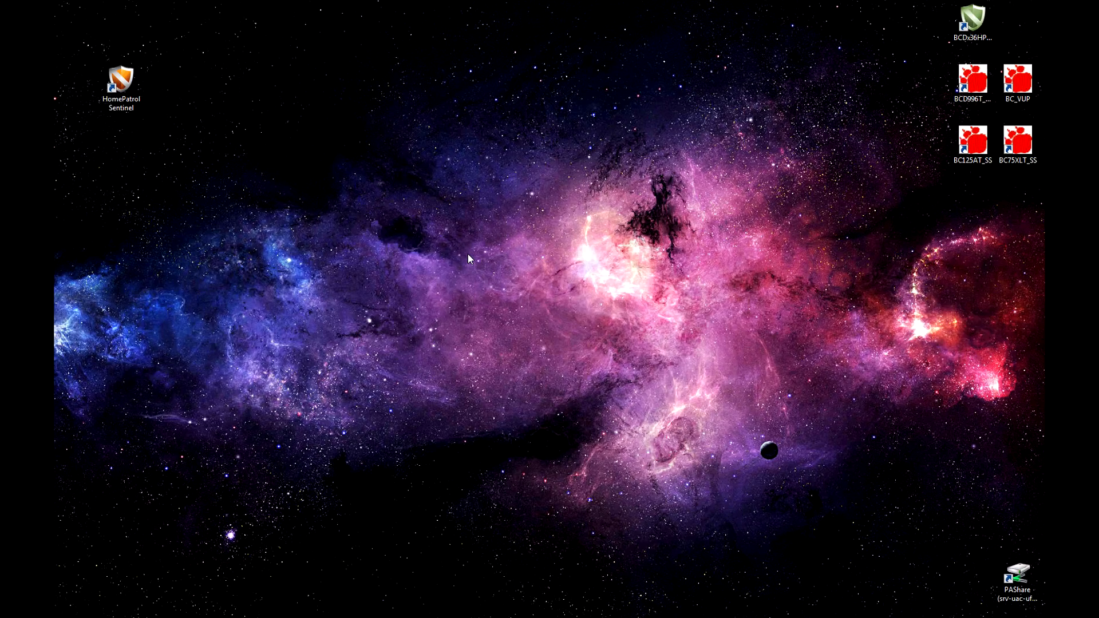
# - Launch HomePatrol Sentinel from its desktop shortcut
pyautogui.click(120, 80)
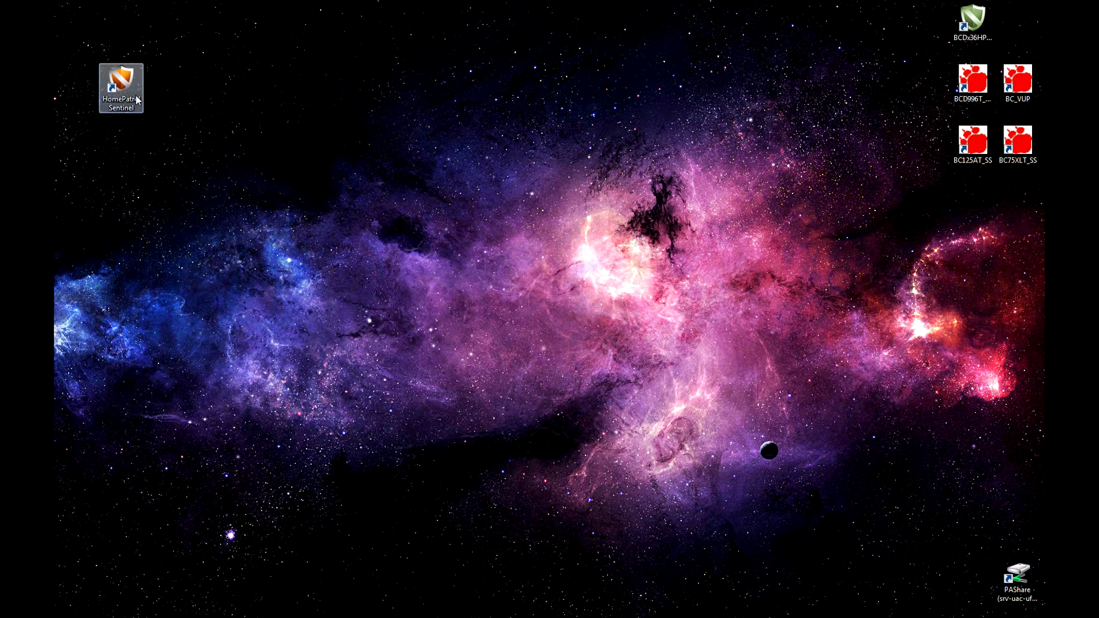
pyautogui.doubleClick(120, 83)
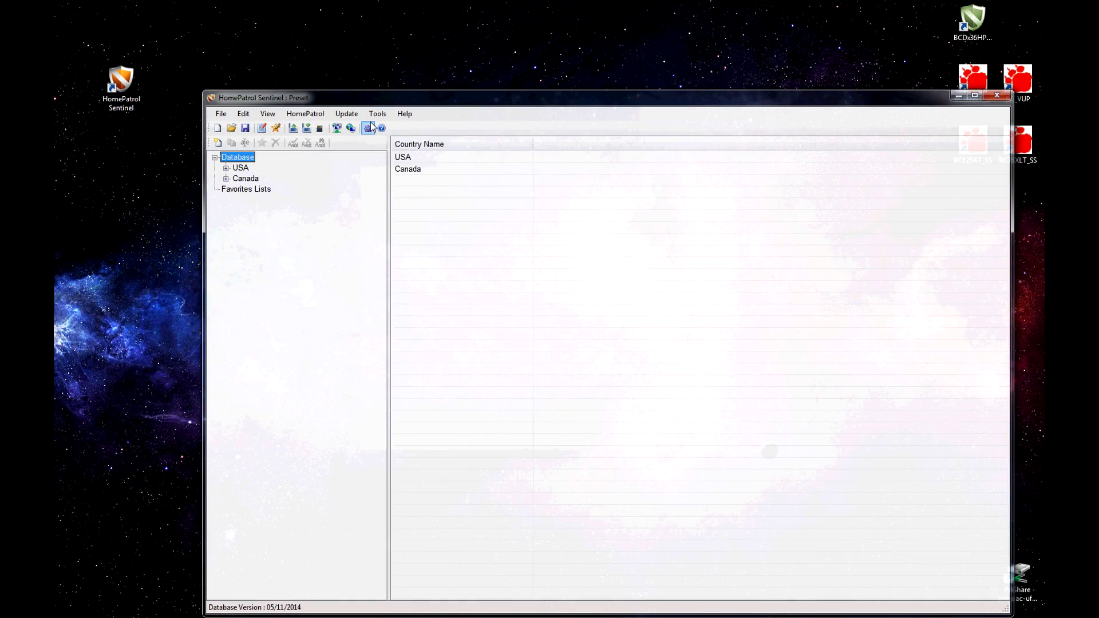
# - Update the master HPDB via Update > Update Master HPDB and acknowledge completion (version 05/25/2014)
pyautogui.click(346, 113)
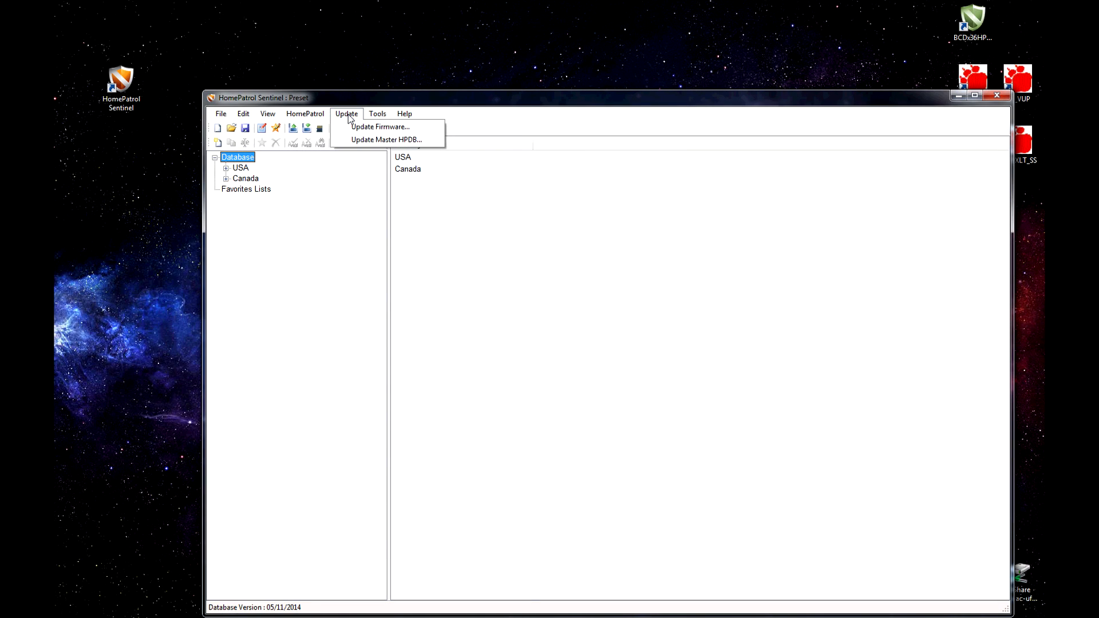
pyautogui.moveTo(388, 140)
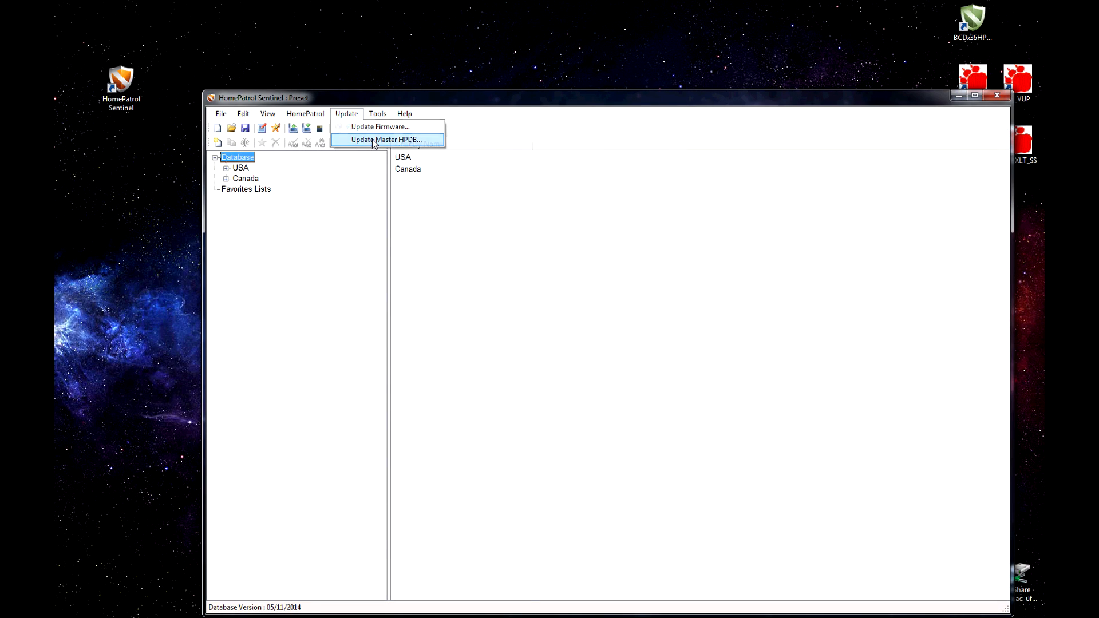
pyautogui.click(388, 140)
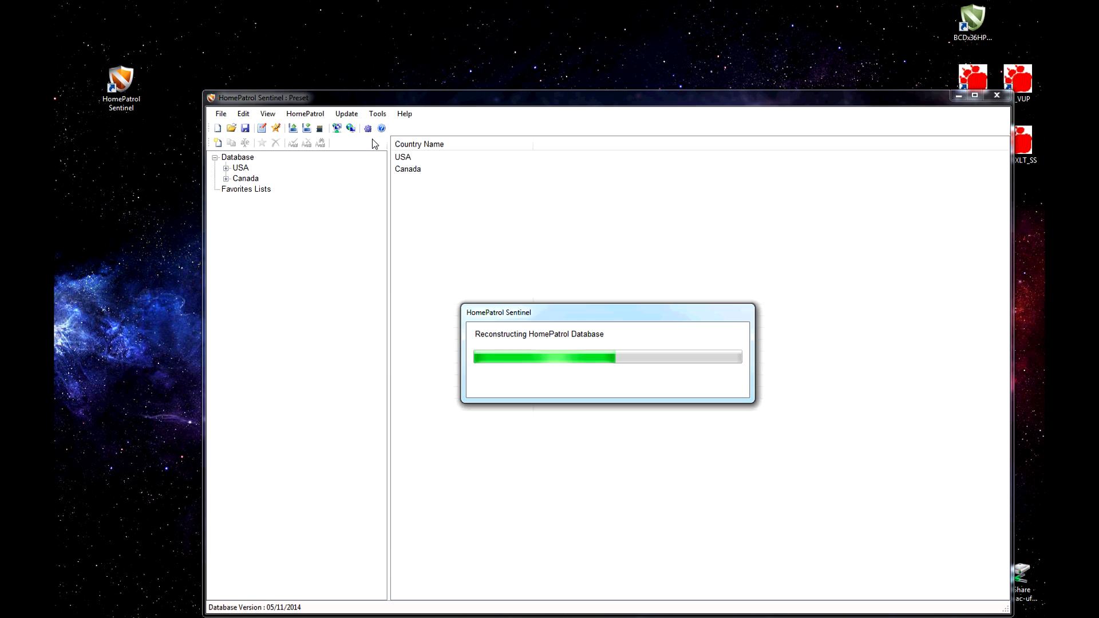
pyautogui.moveTo(544, 382)
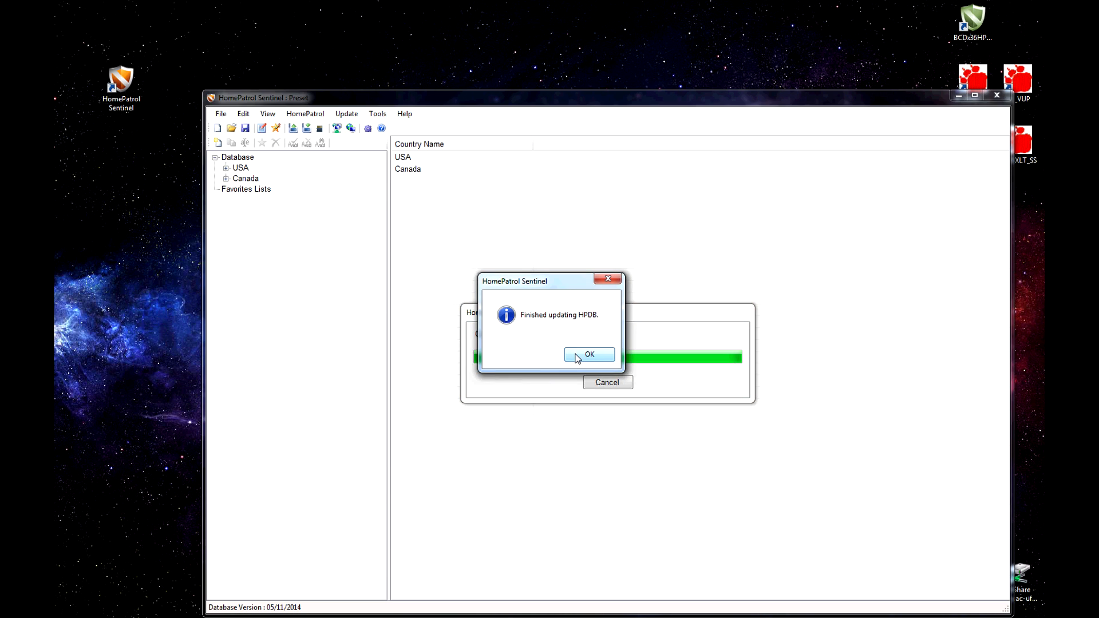
pyautogui.click(588, 354)
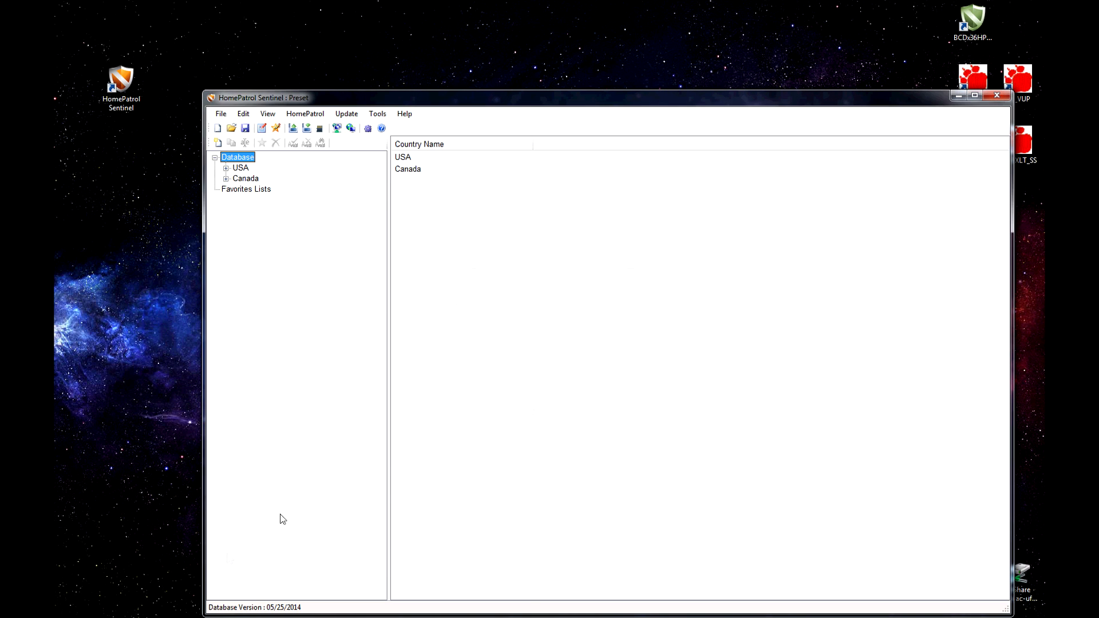
pyautogui.moveTo(287, 609)
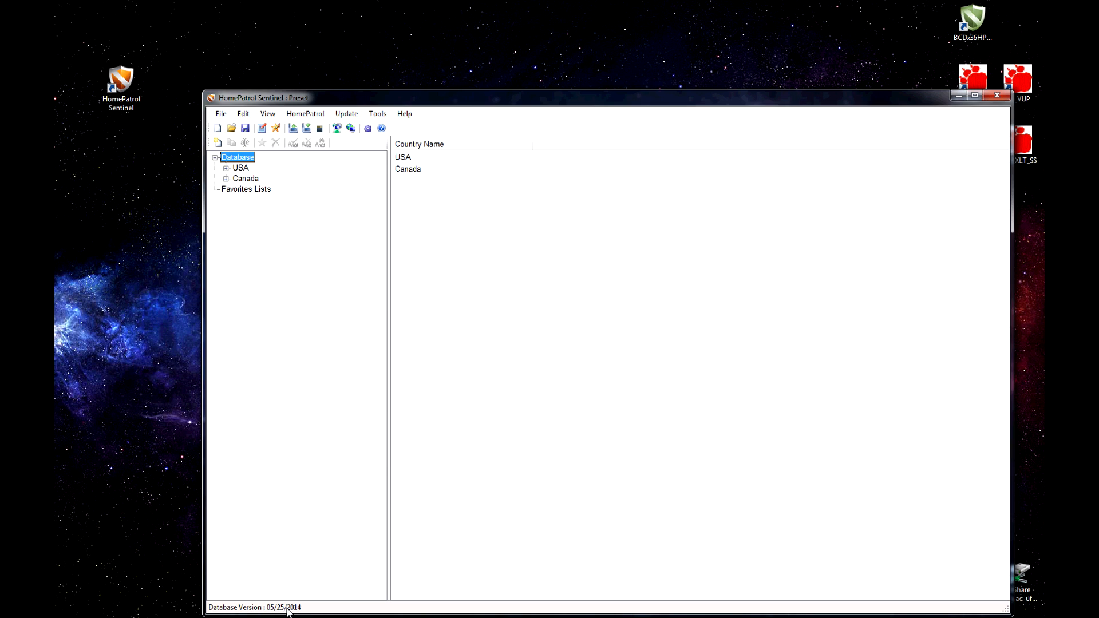
pyautogui.moveTo(307, 611)
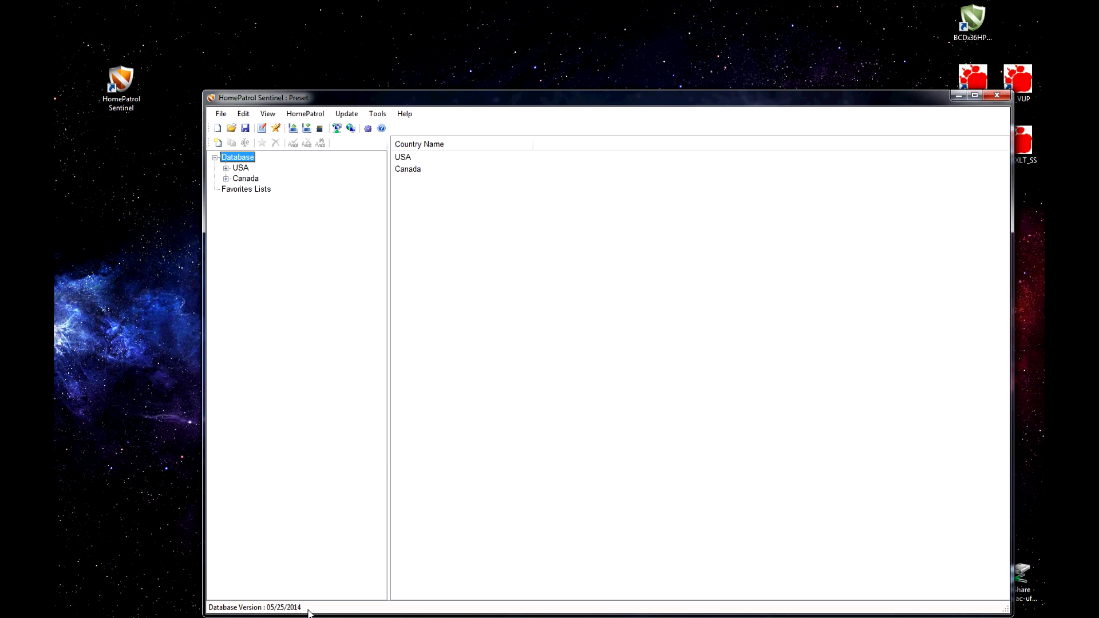
pyautogui.moveTo(389, 223)
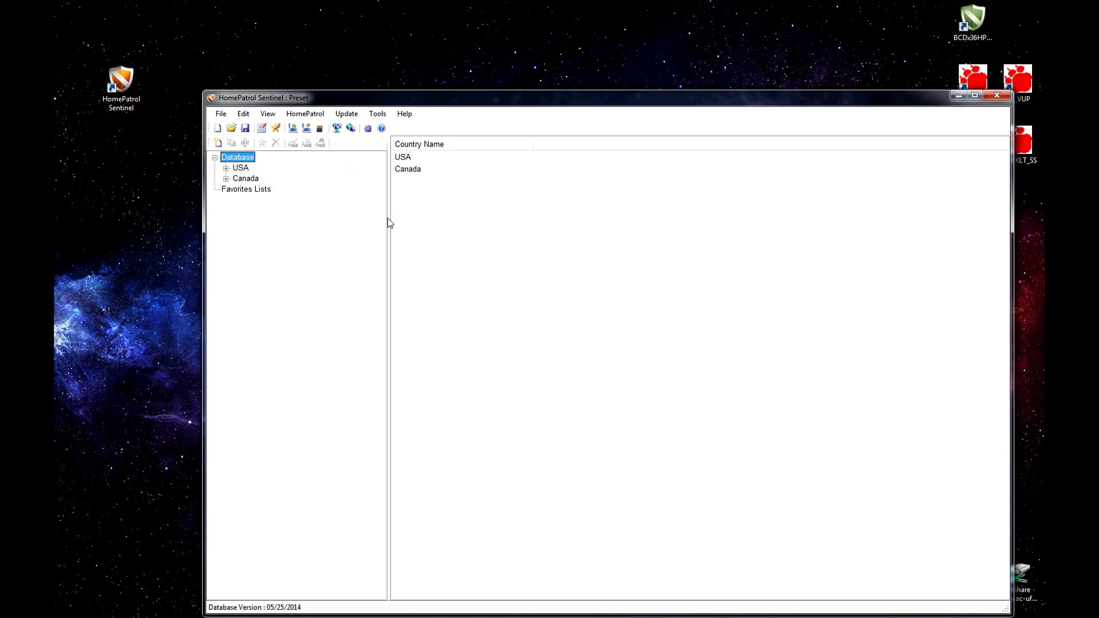
# - Write the updated database to the HomePatrol scanner's microSD via HomePatrol > Write to HomePatrol
pyautogui.click(305, 113)
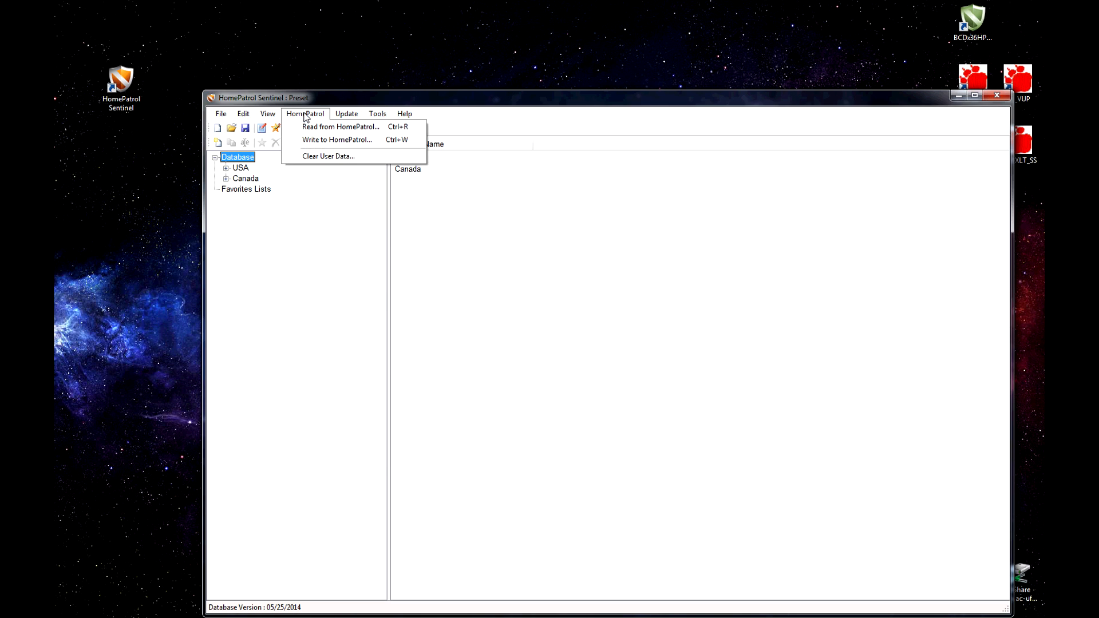
pyautogui.moveTo(342, 140)
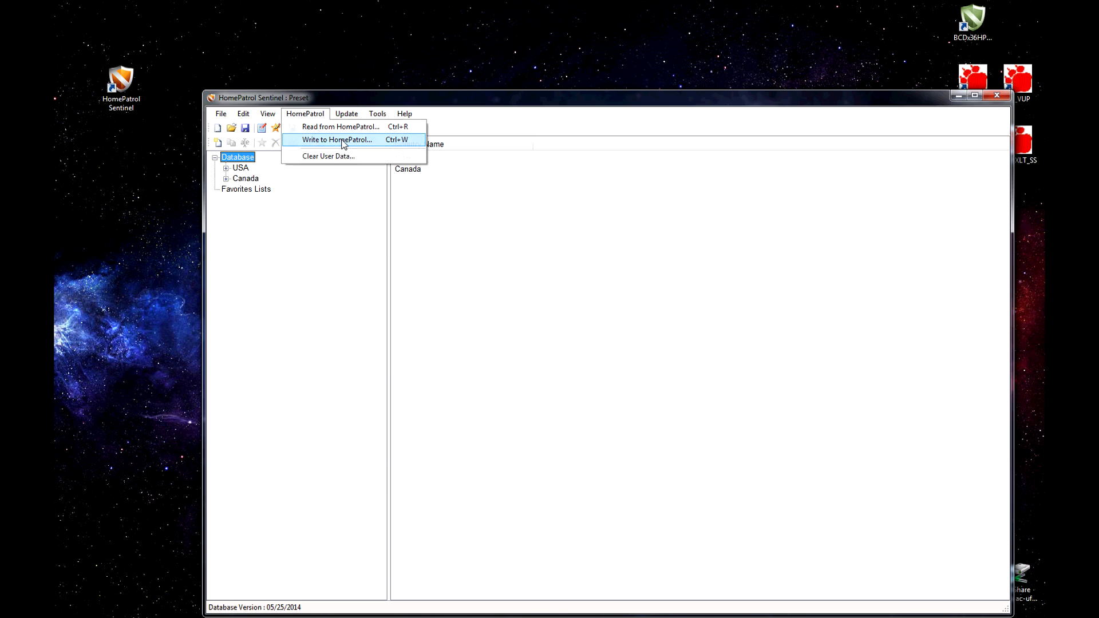
pyautogui.click(336, 139)
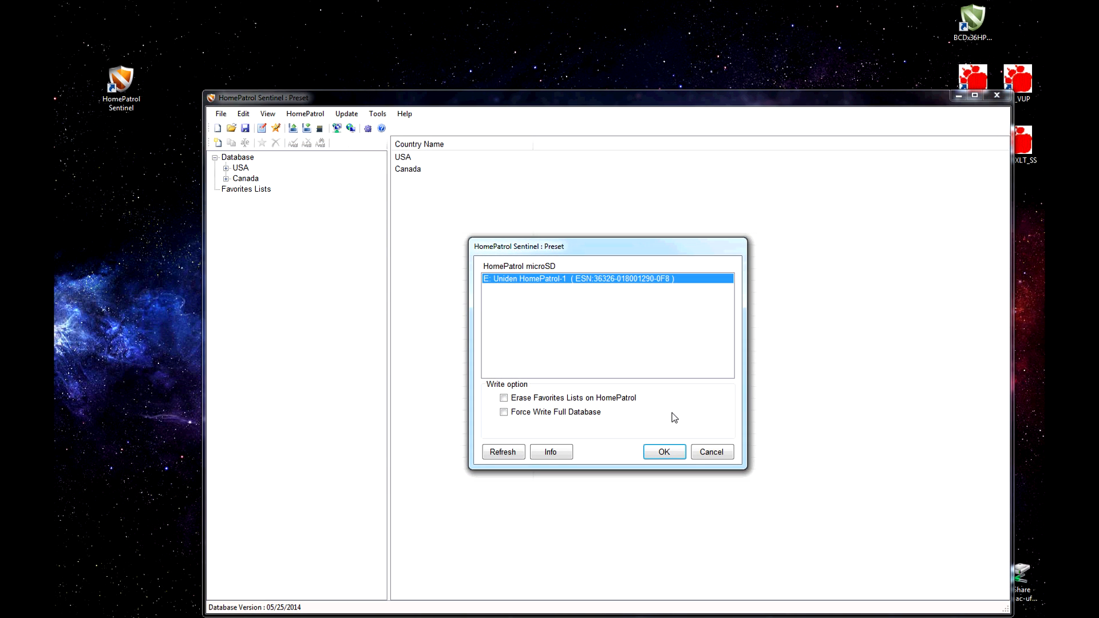
pyautogui.click(663, 451)
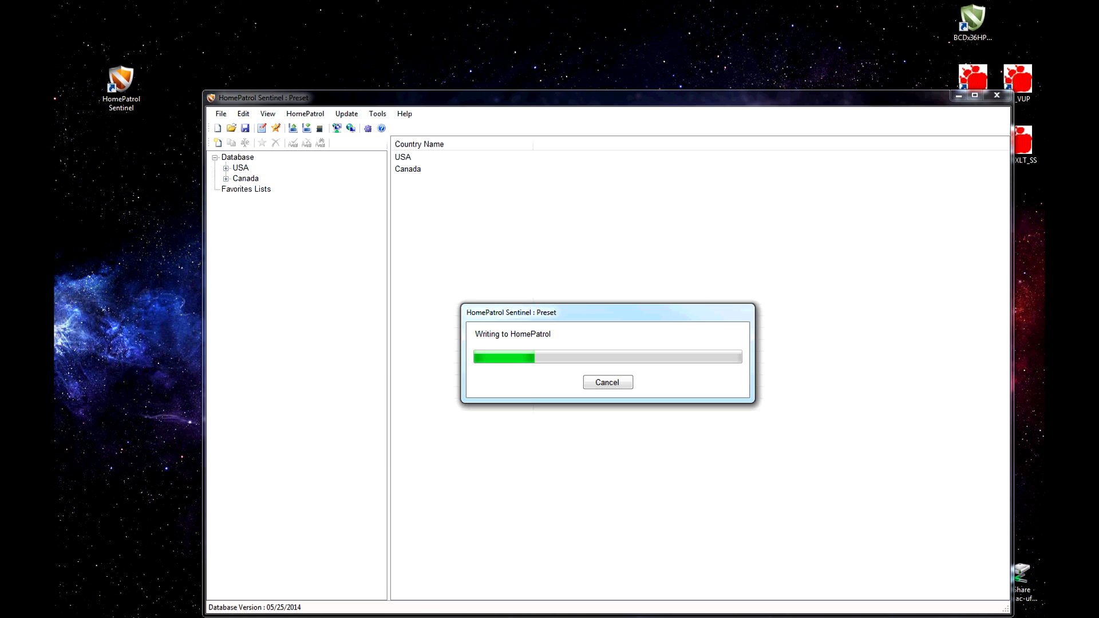
pyautogui.moveTo(366, 385)
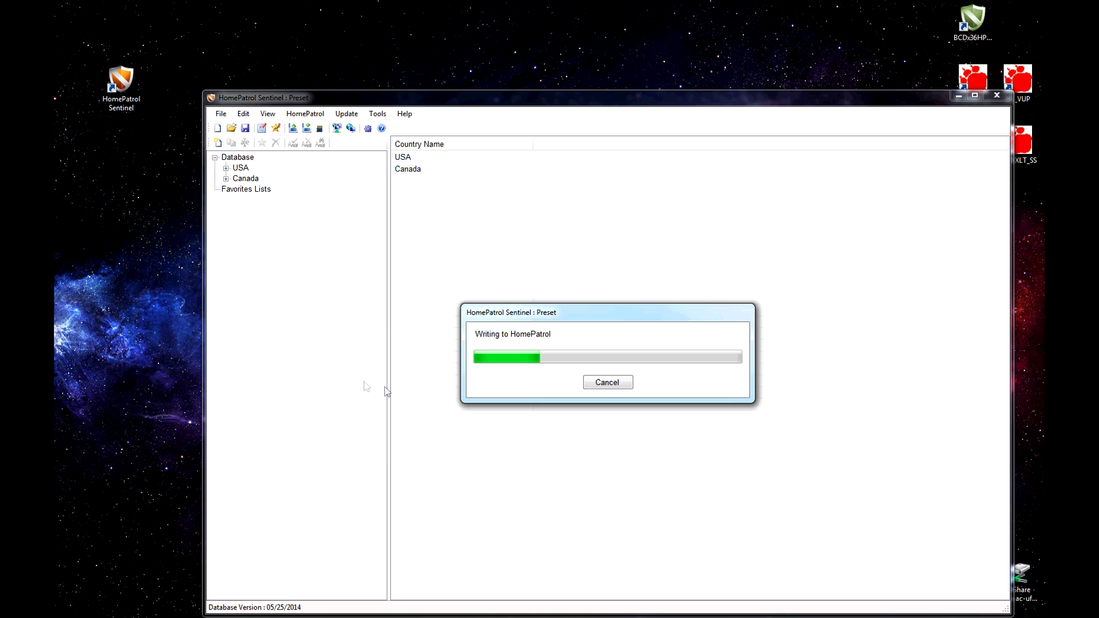
pyautogui.moveTo(364, 386)
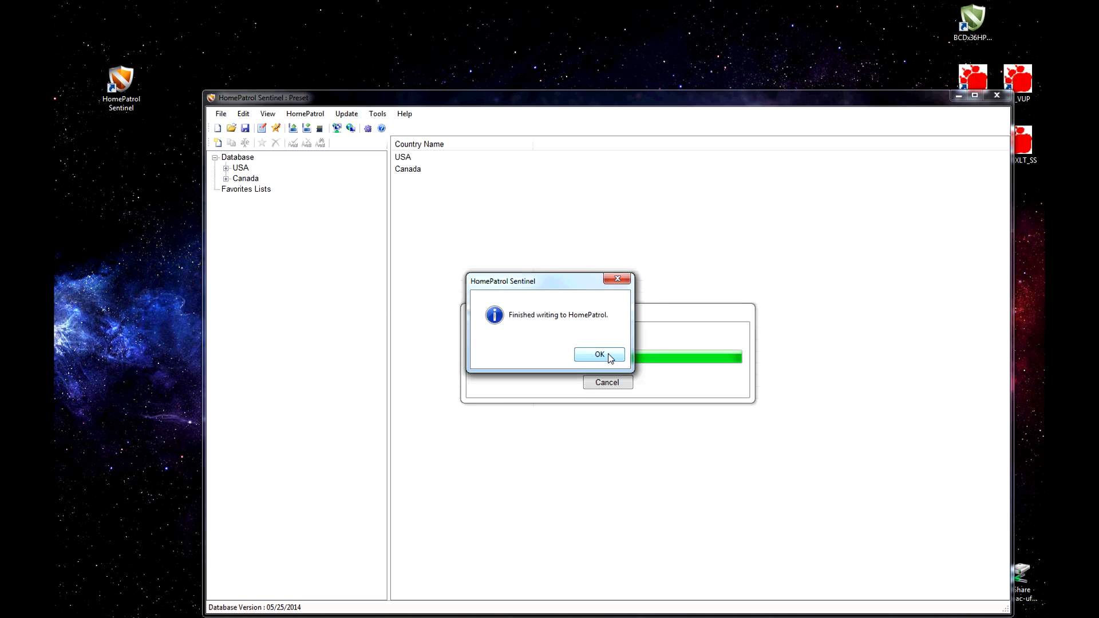
# - Acknowledge the 'Finished writing to HomePatrol' notice
pyautogui.click(599, 355)
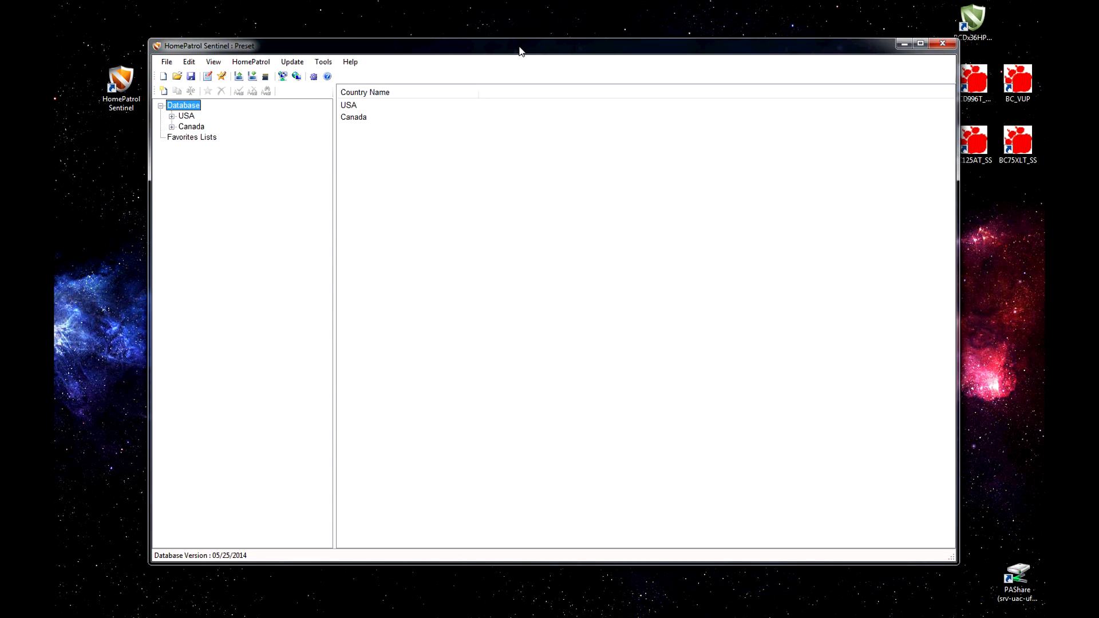
pyautogui.moveTo(782, 234)
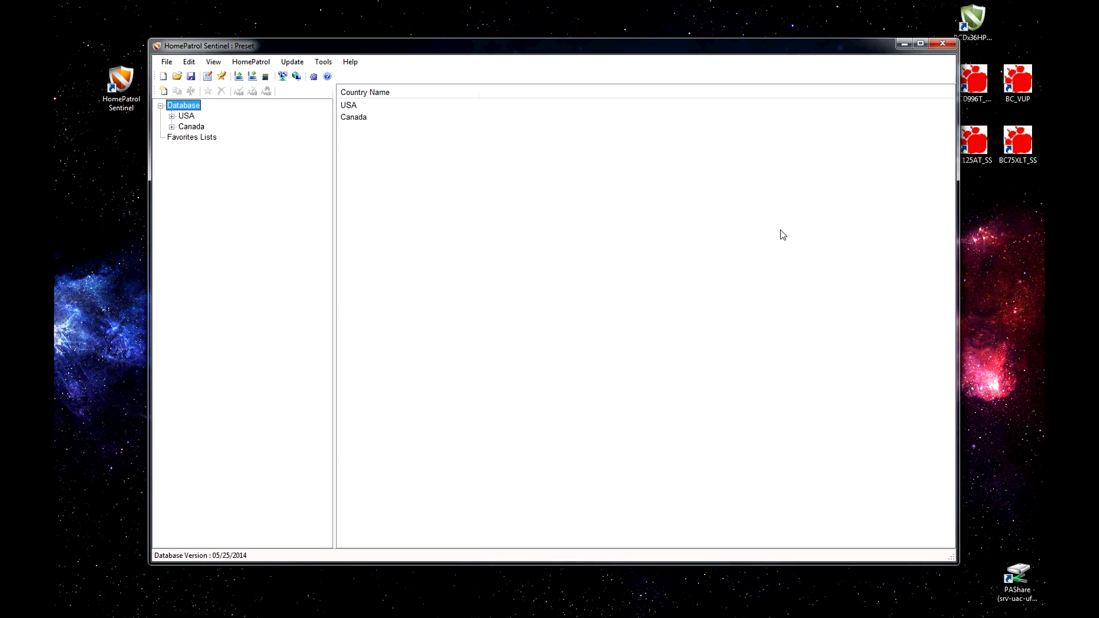